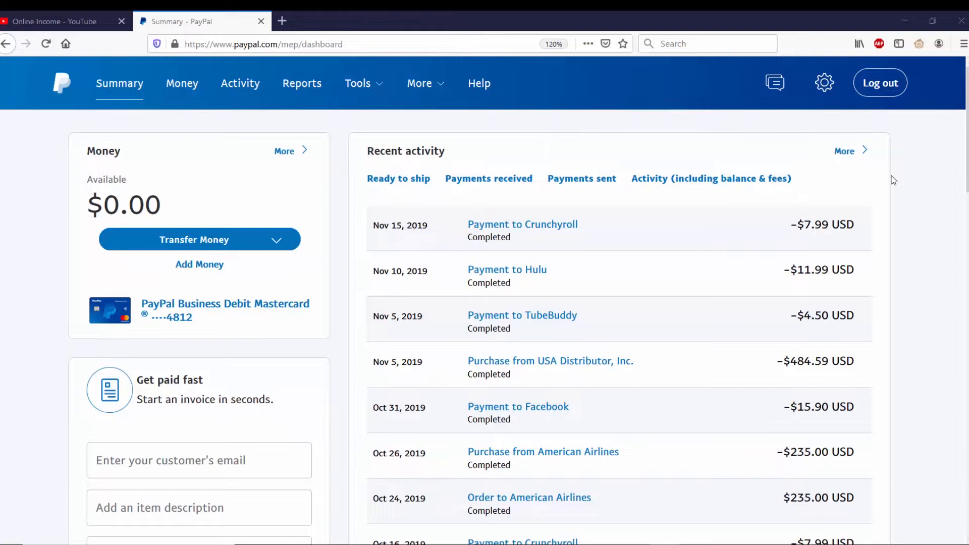
mouse_move(921, 200)
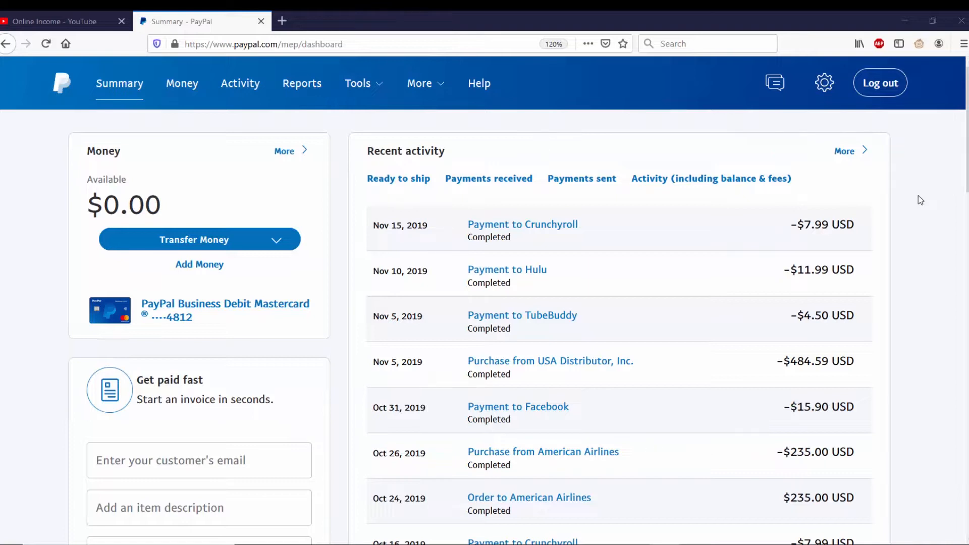
mouse_move(912, 198)
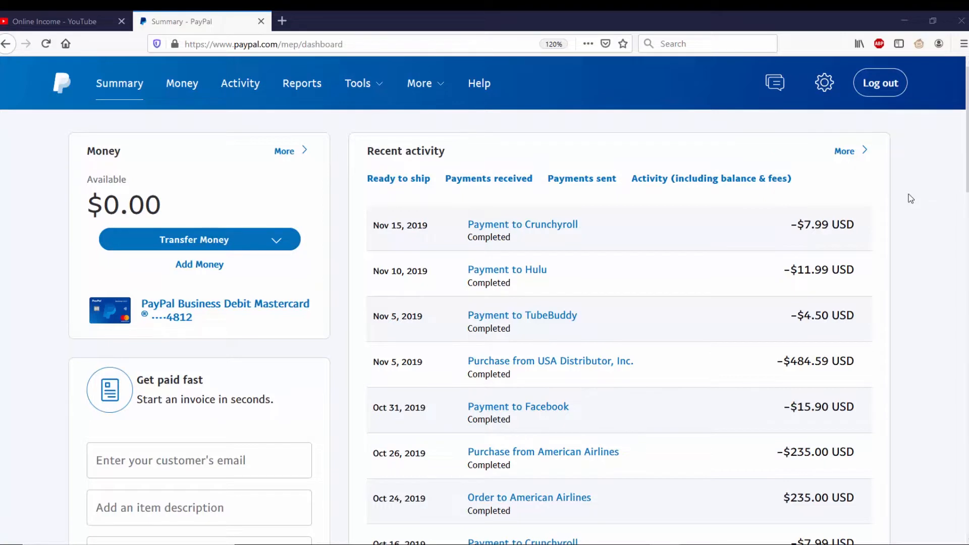
Step: Go to Tools > PayPal buttons and view the account's saved buttons list
left_click(357, 83)
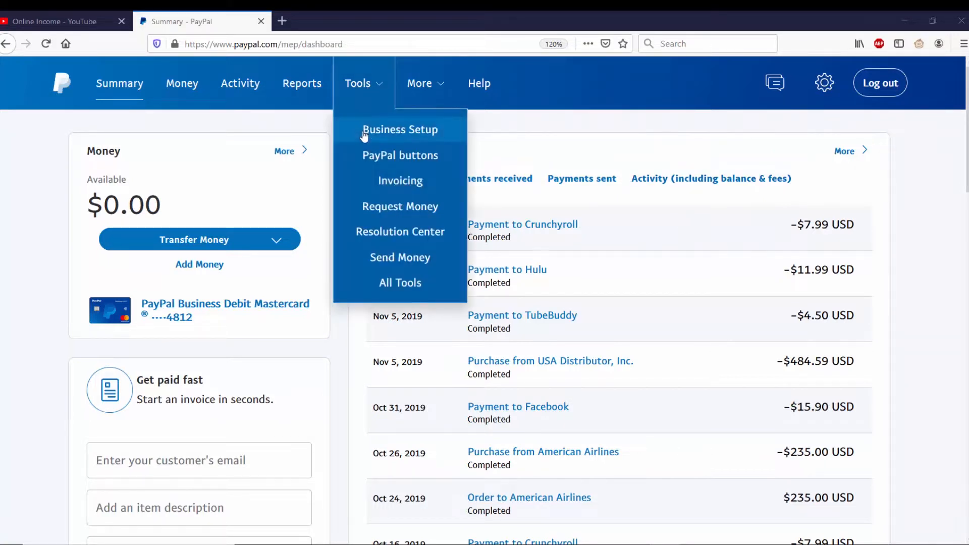
mouse_move(400, 155)
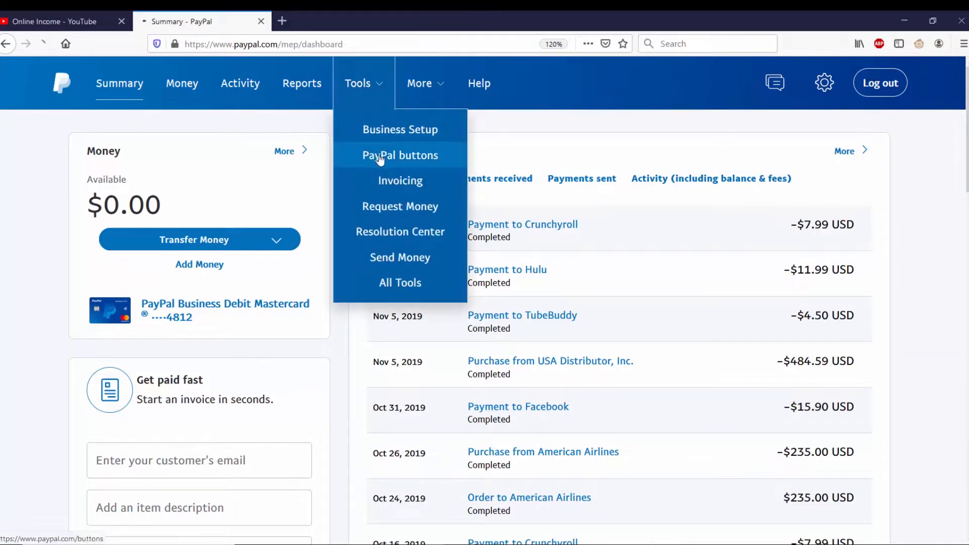
left_click(400, 155)
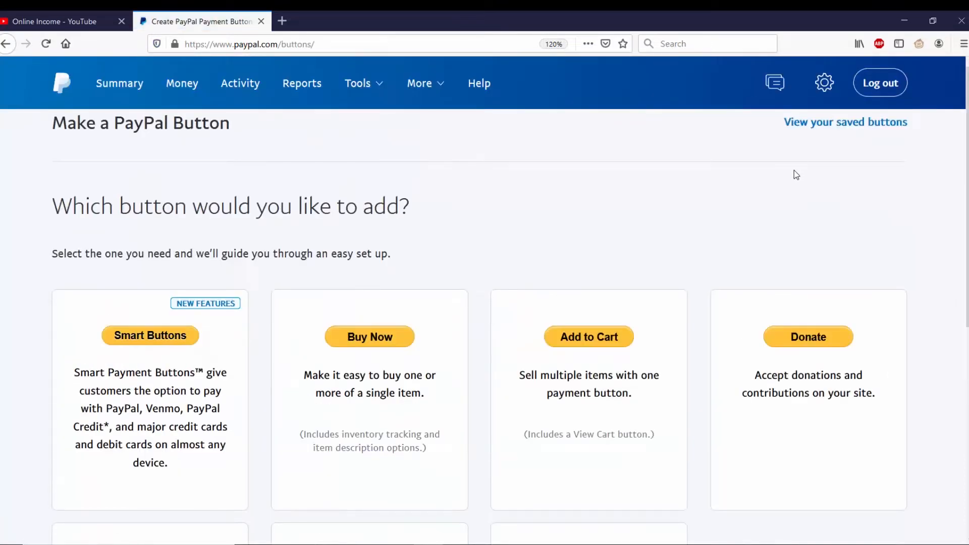
mouse_move(846, 122)
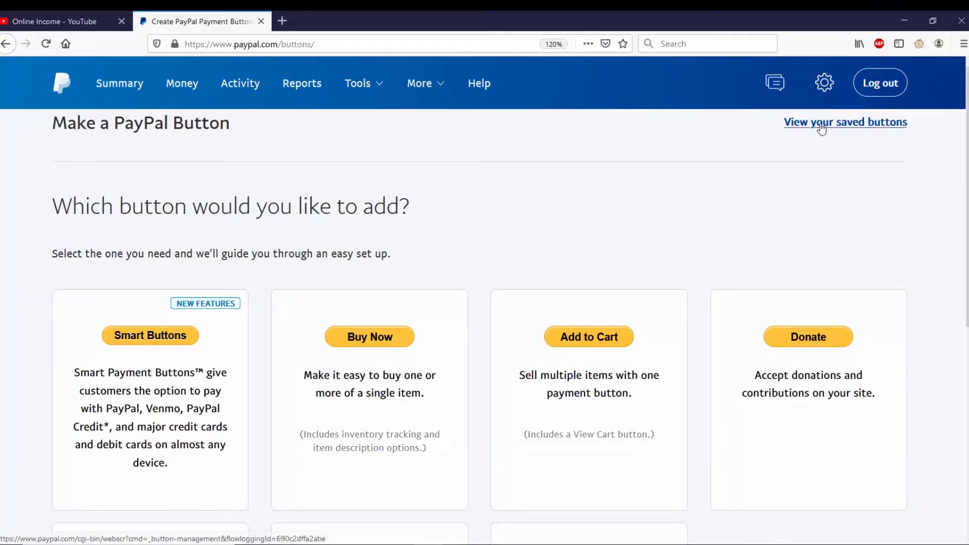
left_click(845, 122)
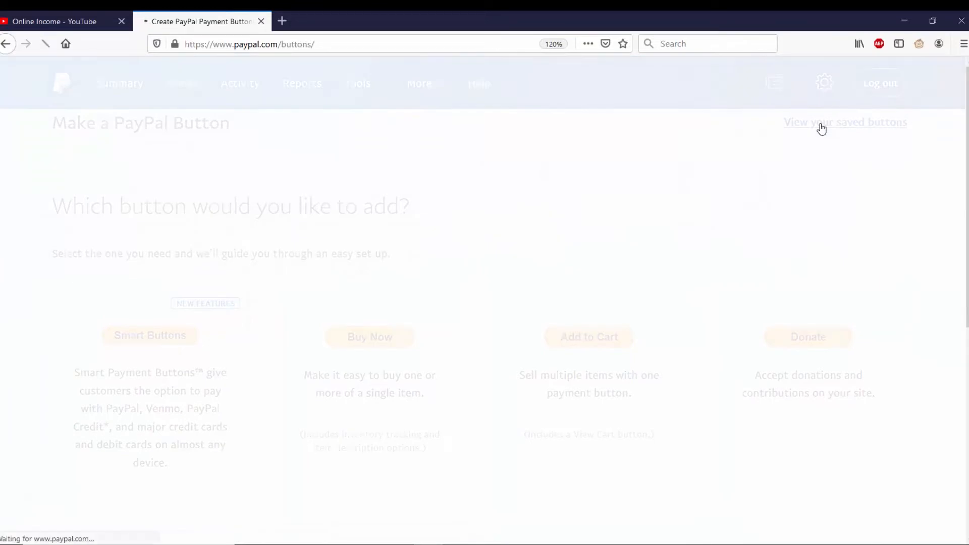
left_click(846, 122)
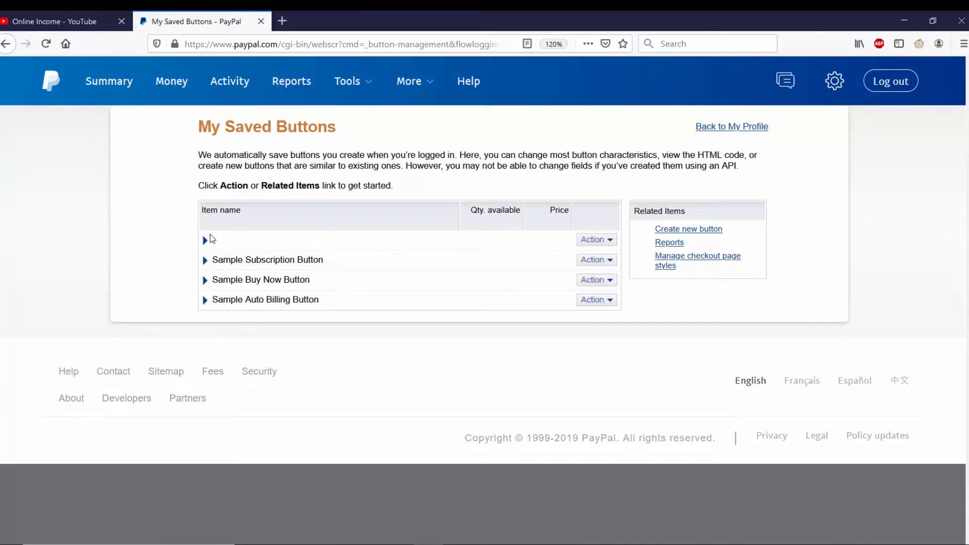
mouse_move(597, 241)
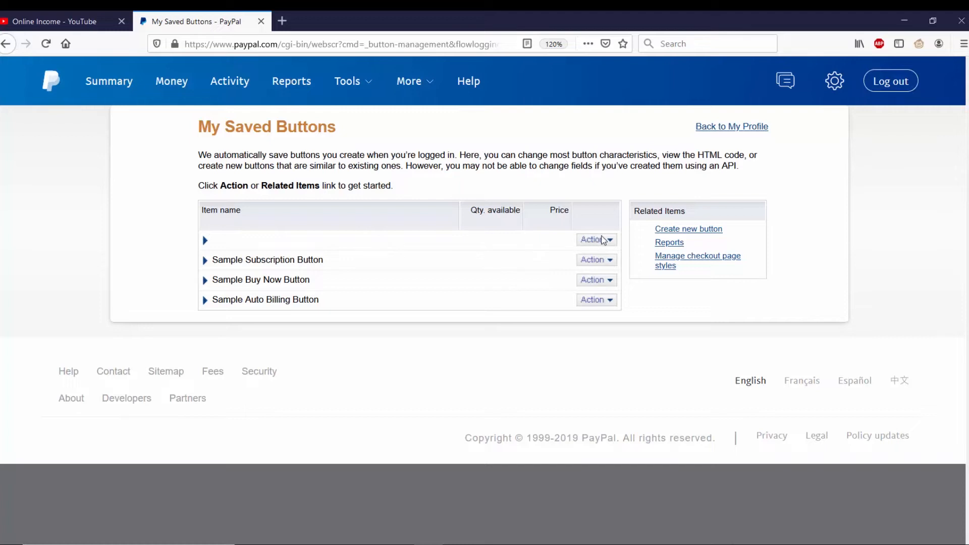
mouse_move(612, 247)
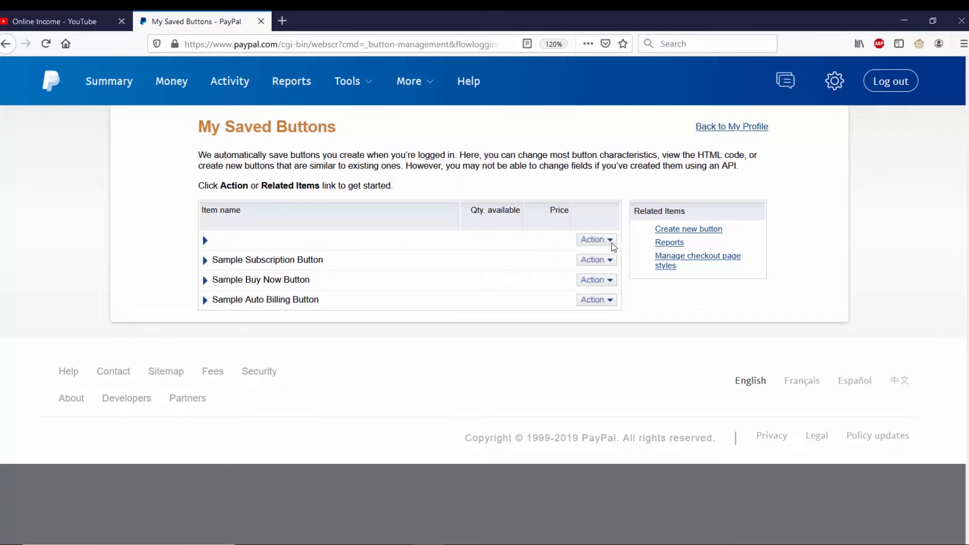
Step: View the first saved donate button's code and copy its Shareable URL link
left_click(596, 240)
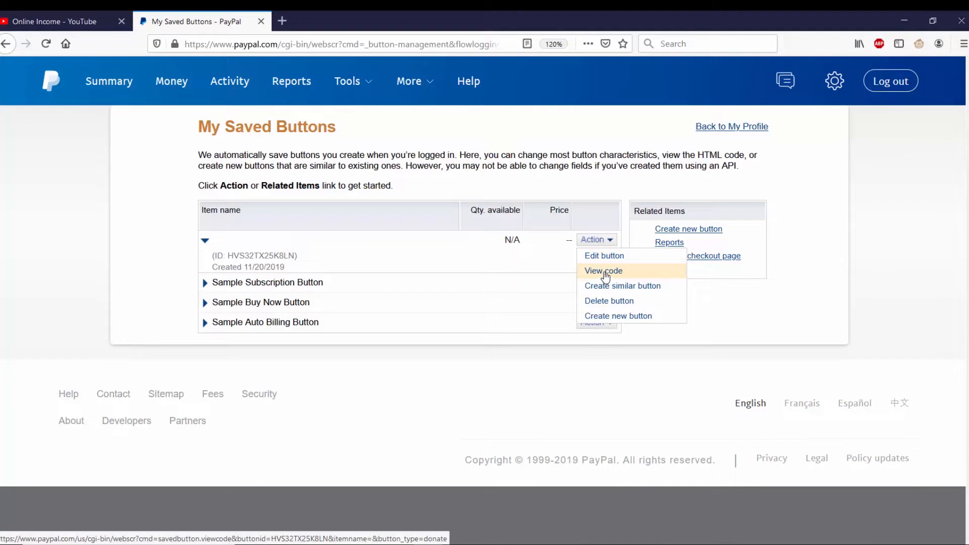
left_click(603, 270)
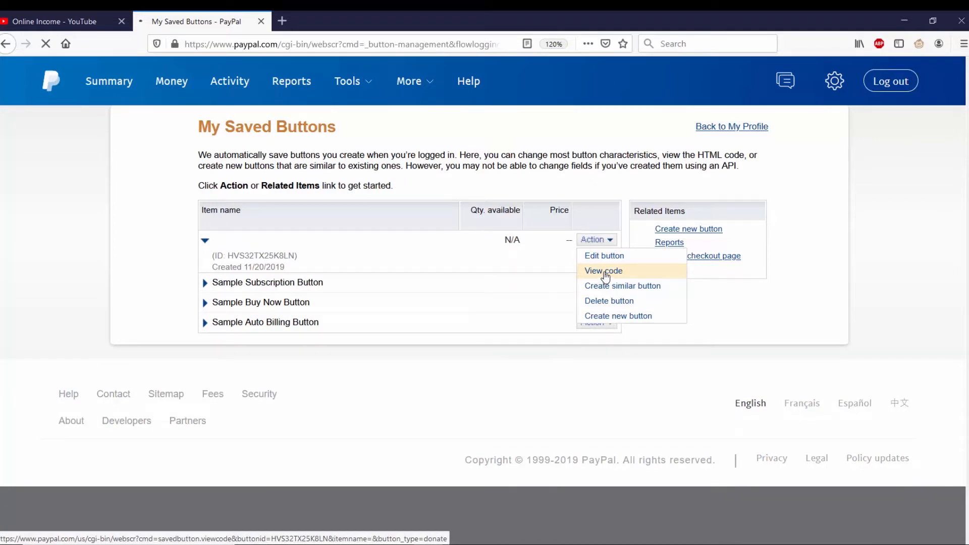
left_click(604, 271)
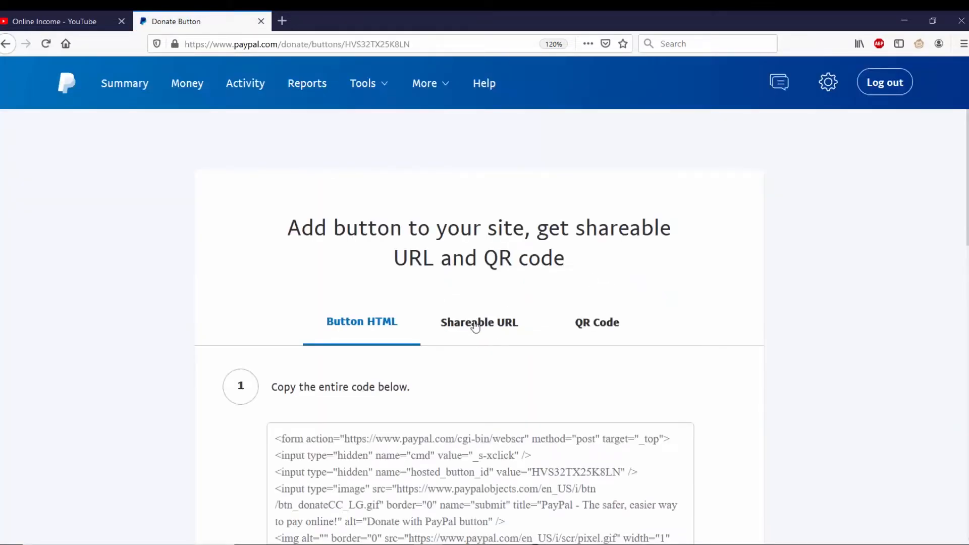
left_click(479, 323)
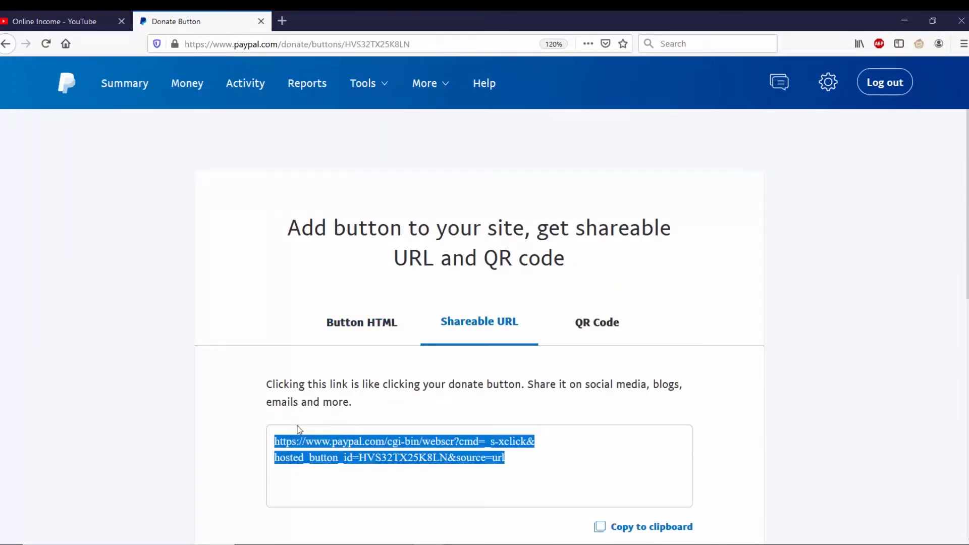
mouse_move(528, 455)
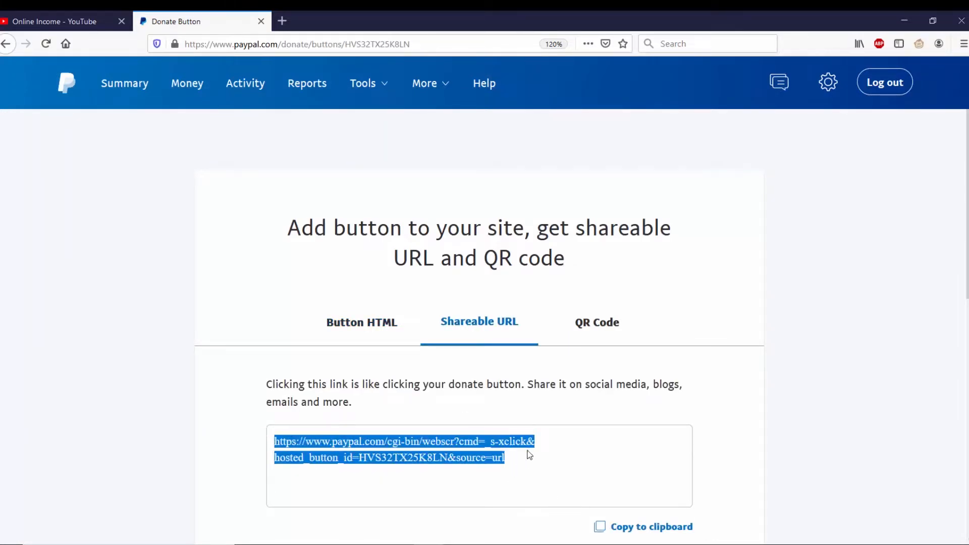
left_click(56, 21)
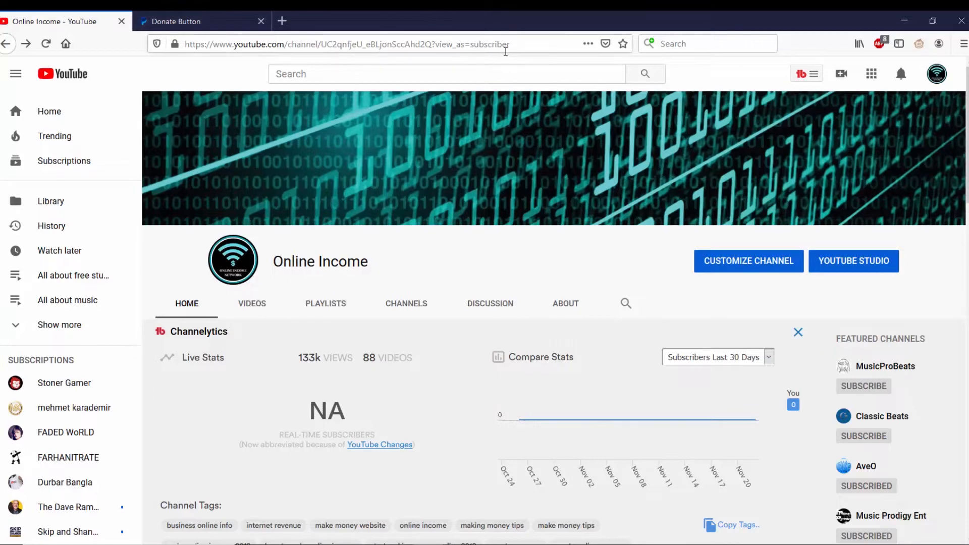
Step: Open the 'How to make a Paypal donate button' video details from TubeBuddy's My Videos
scroll("down", 3)
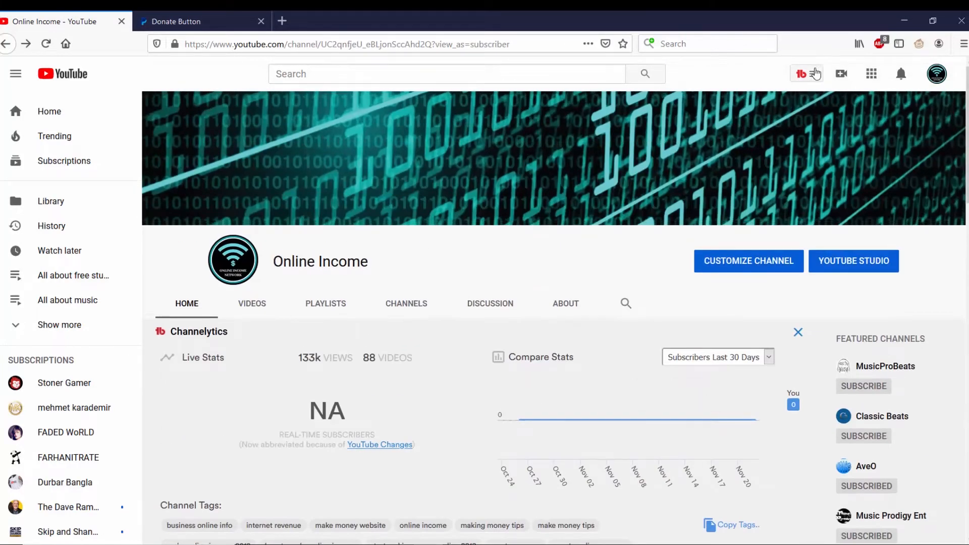
left_click(813, 73)
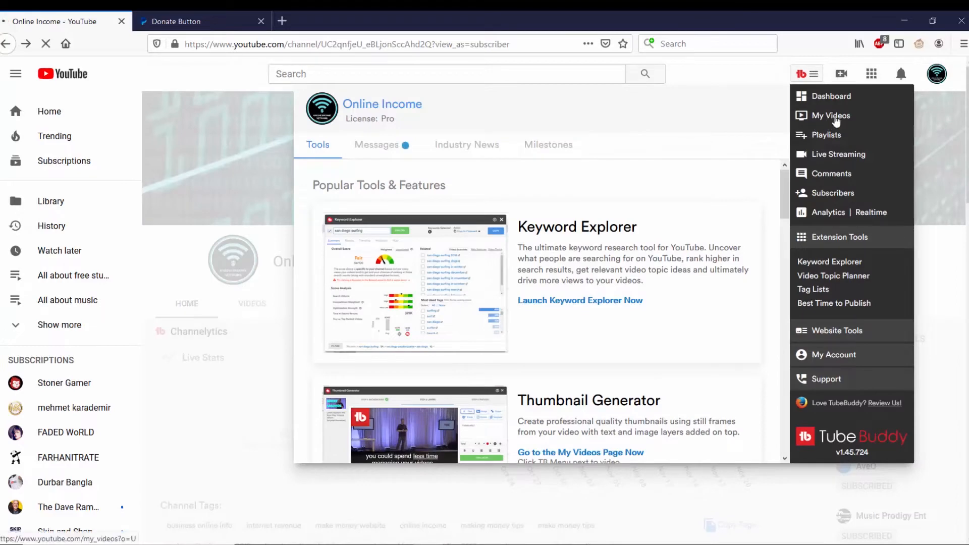
left_click(831, 116)
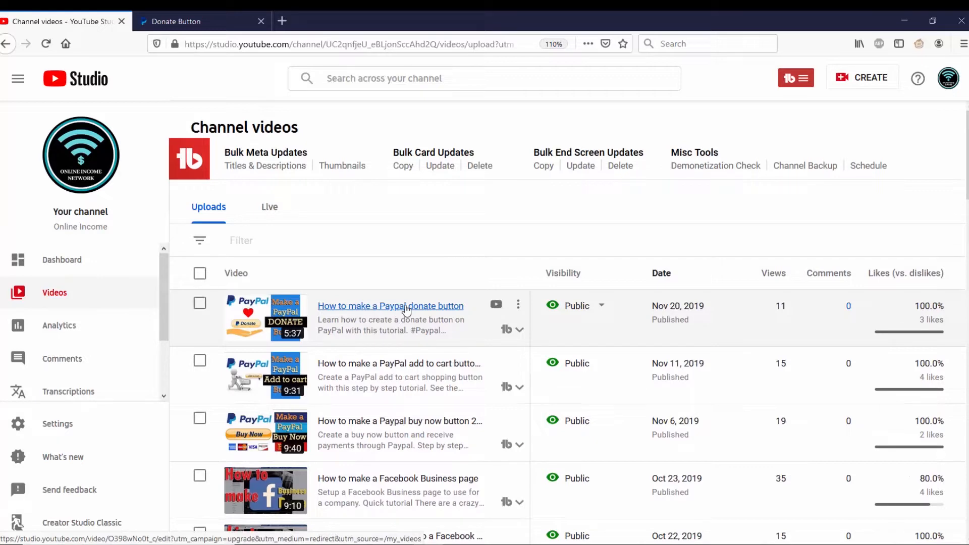
left_click(391, 306)
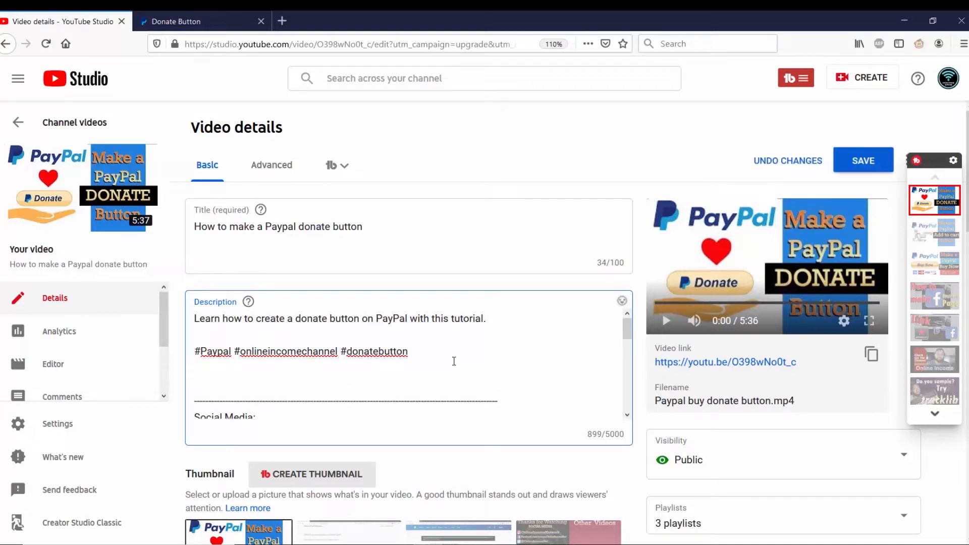
Step: Add 'Donate:' with the PayPal shareable URL to the description, save, and open the watch page
type("D")
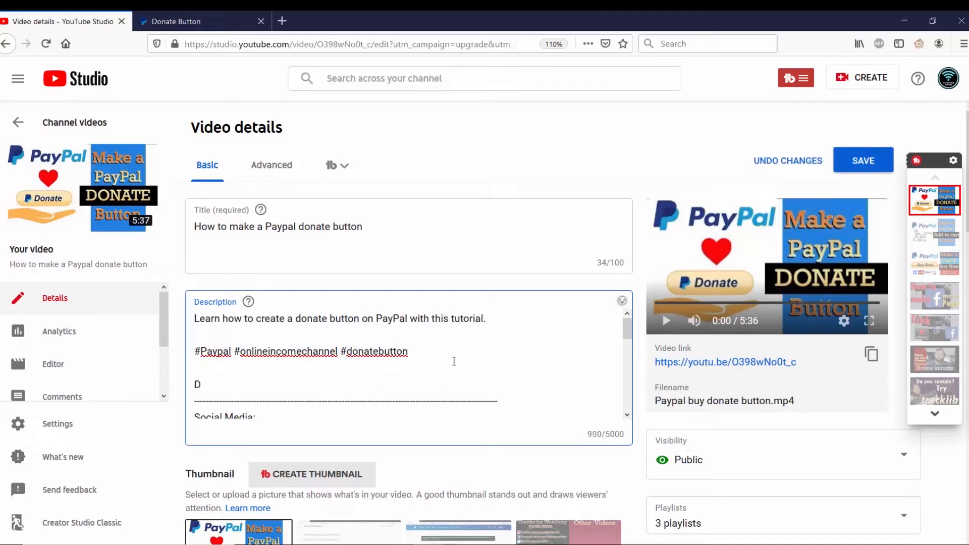
type("onate")
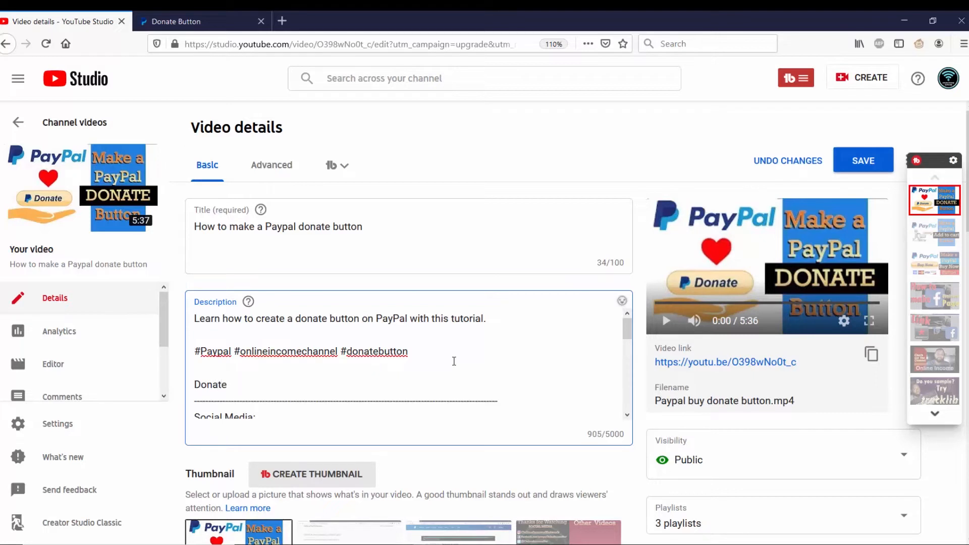
type(":")
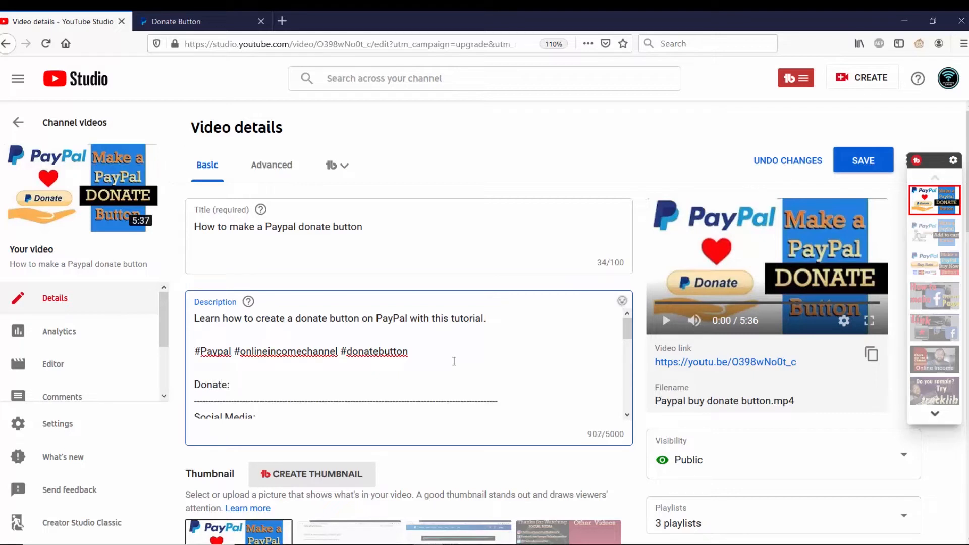
type("https://www.paypal.com/cgi-bin/webscr?cmd=_s-xclick&hosted_button_id=HVS32TX25K8LN&source=url")
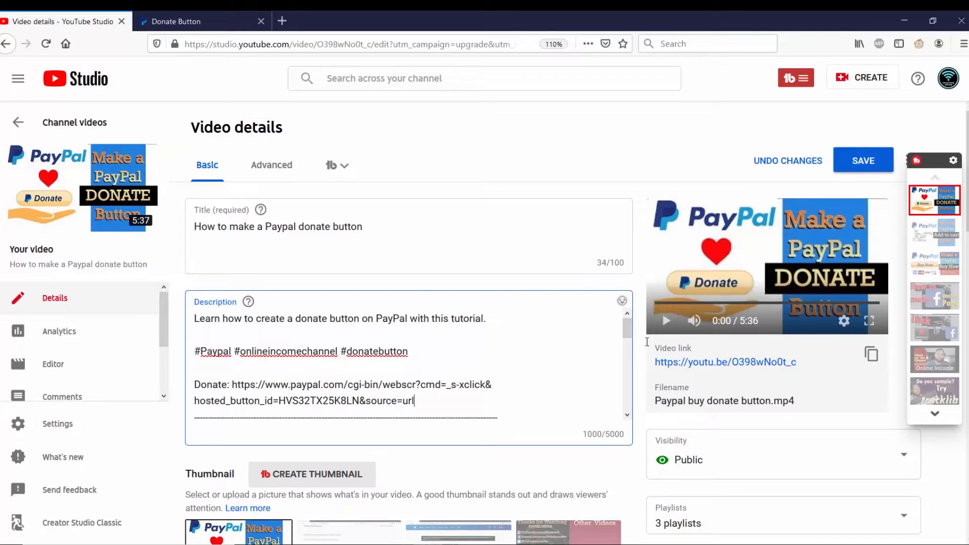
left_click(863, 161)
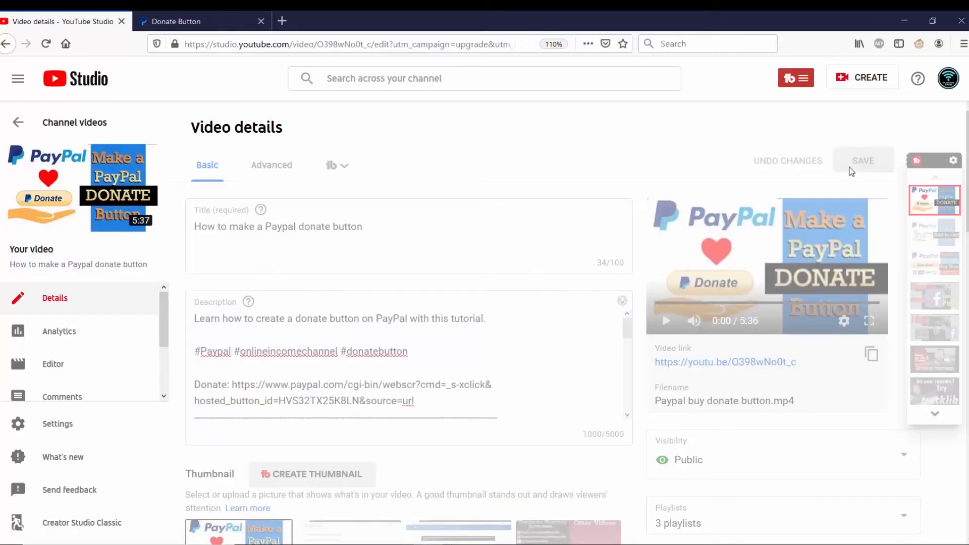
left_click(862, 160)
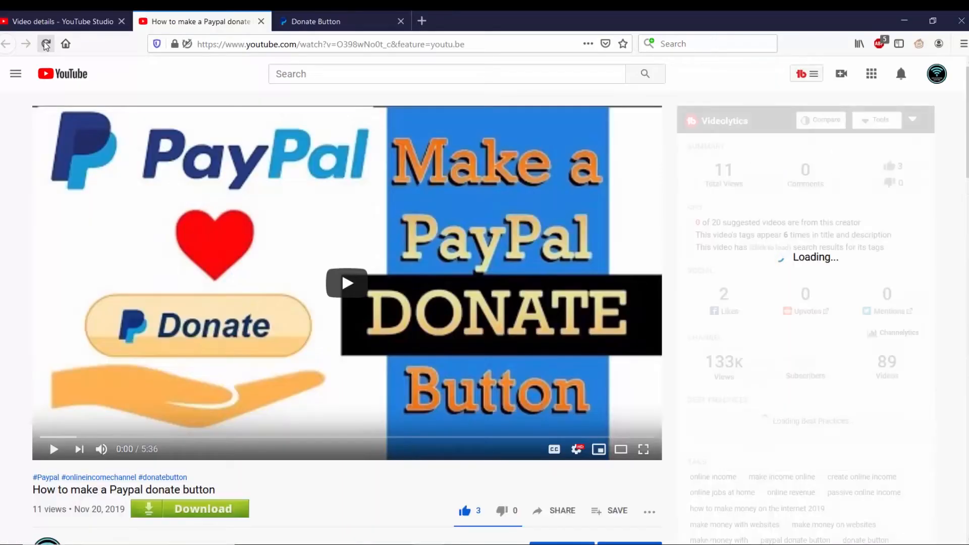
Step: Expand the public description, test the Donate link to PayPal, and return to YouTube Studio
scroll("down", 3)
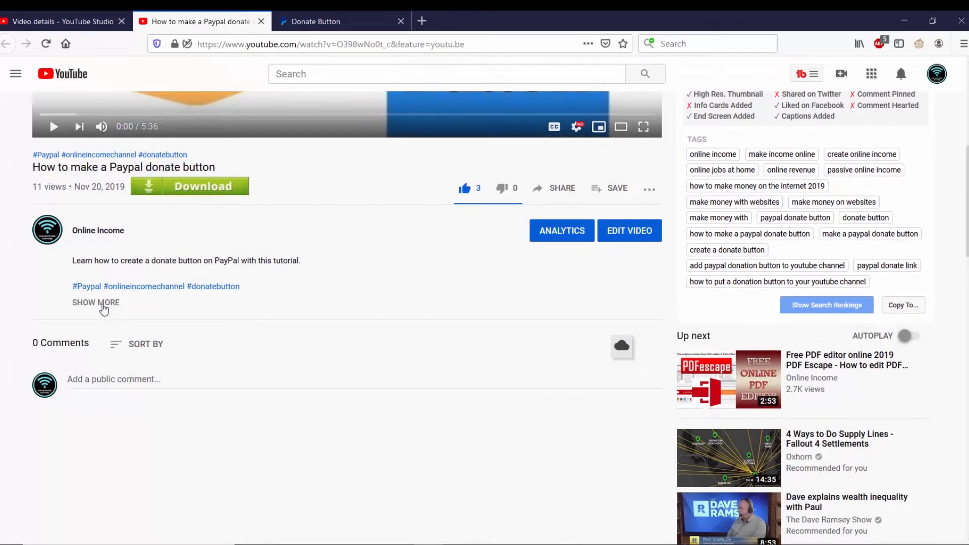
left_click(96, 303)
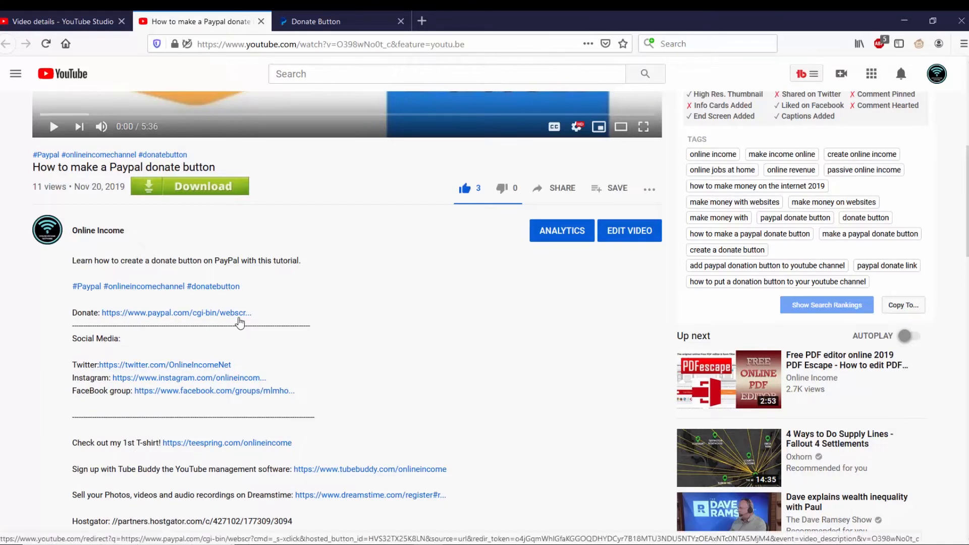
left_click(175, 313)
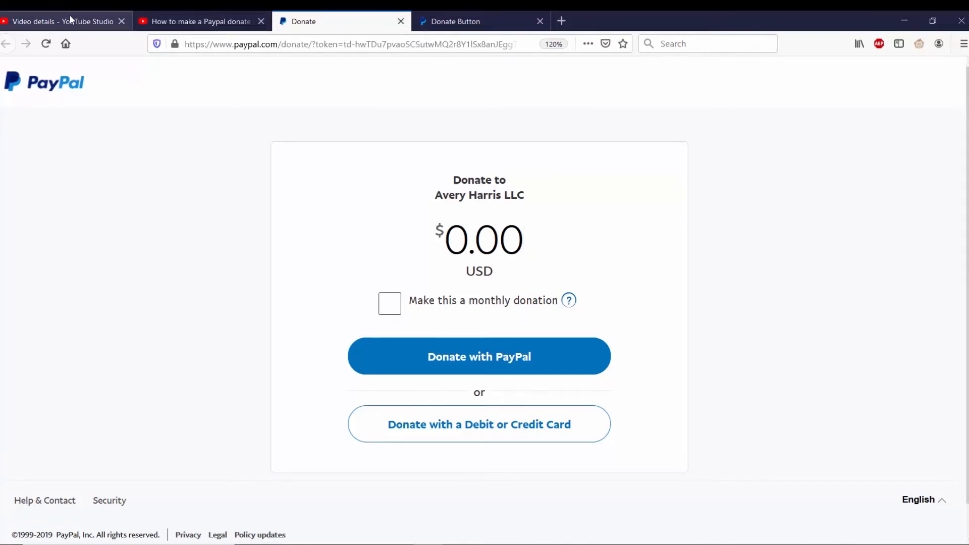
left_click(62, 21)
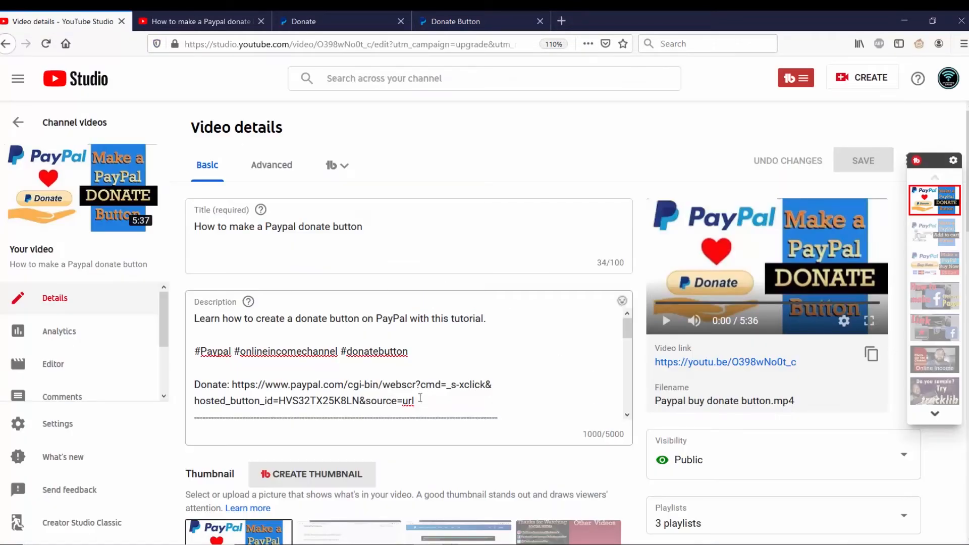
Step: Drag the Donate line under the first sentence, save, and reopen the watch page
left_click_drag(232, 385, 414, 400)
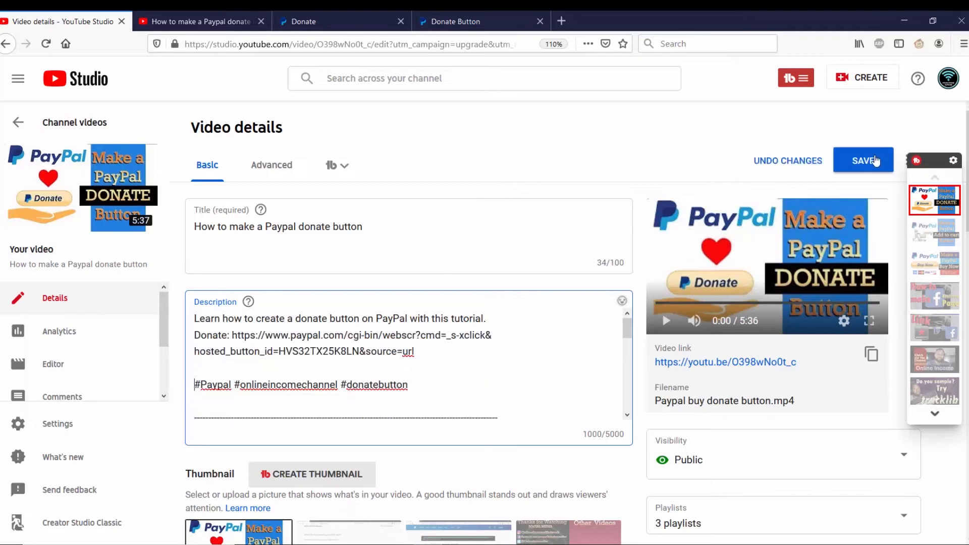
left_click(863, 160)
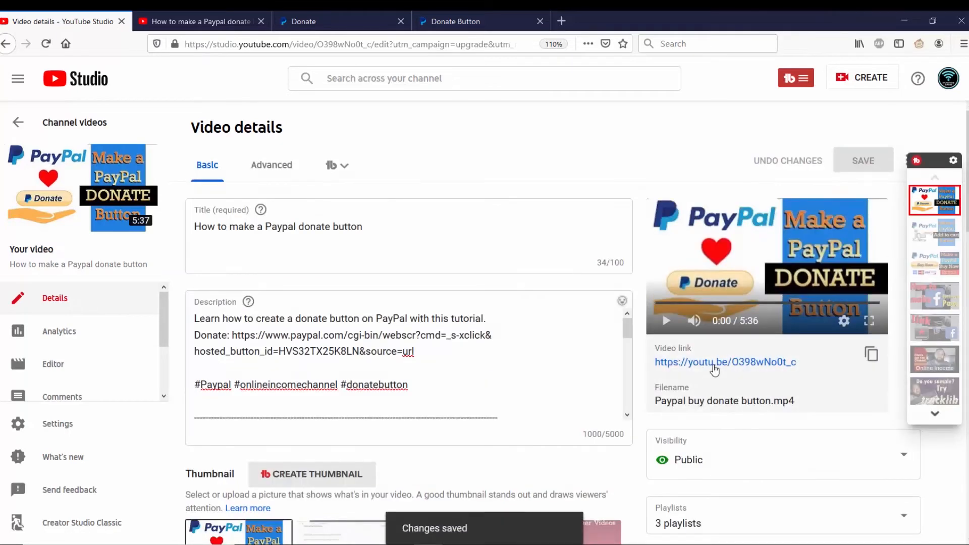
left_click(724, 361)
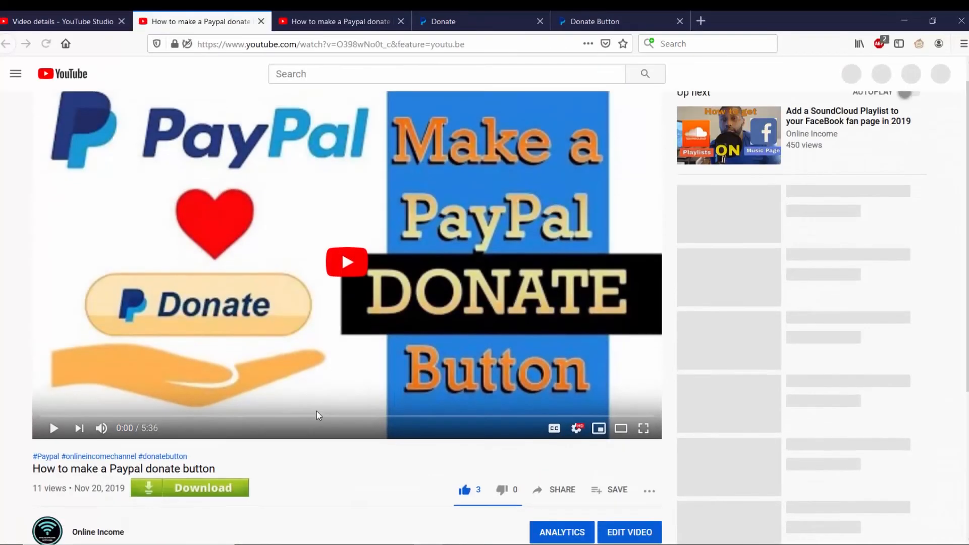
Step: Confirm the Donate link sits under the first sentence, then reopen the TubeBuddy tools menu
scroll("down", 3)
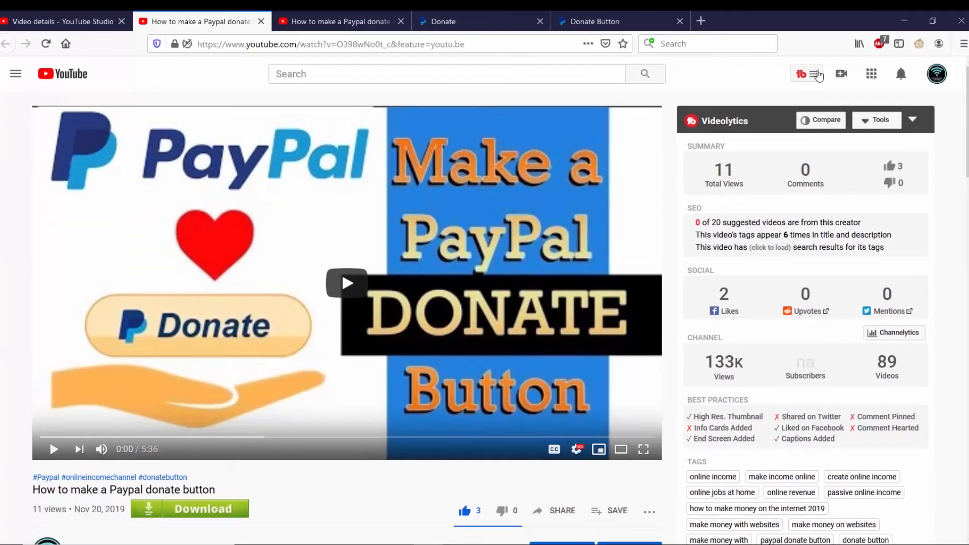
left_click(818, 73)
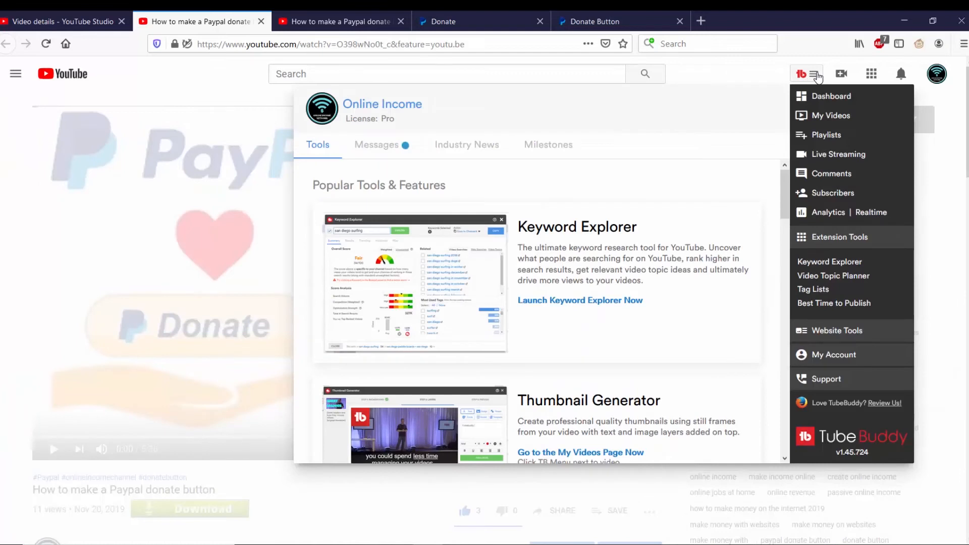
left_click(807, 74)
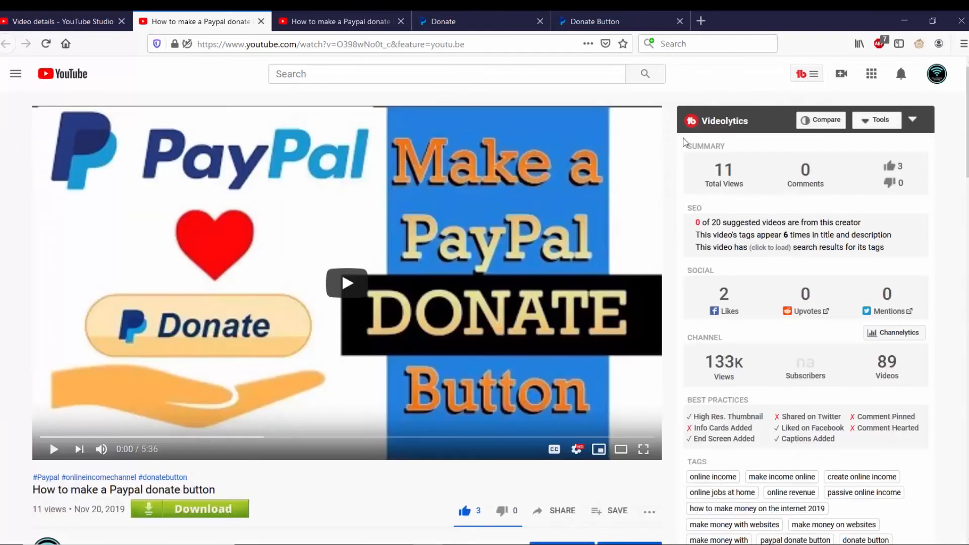
mouse_move(717, 104)
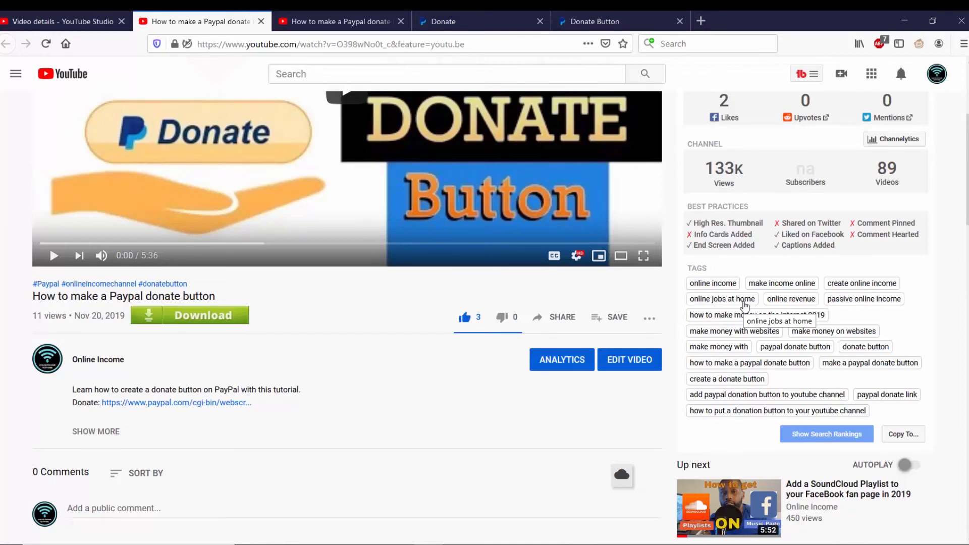
left_click(806, 74)
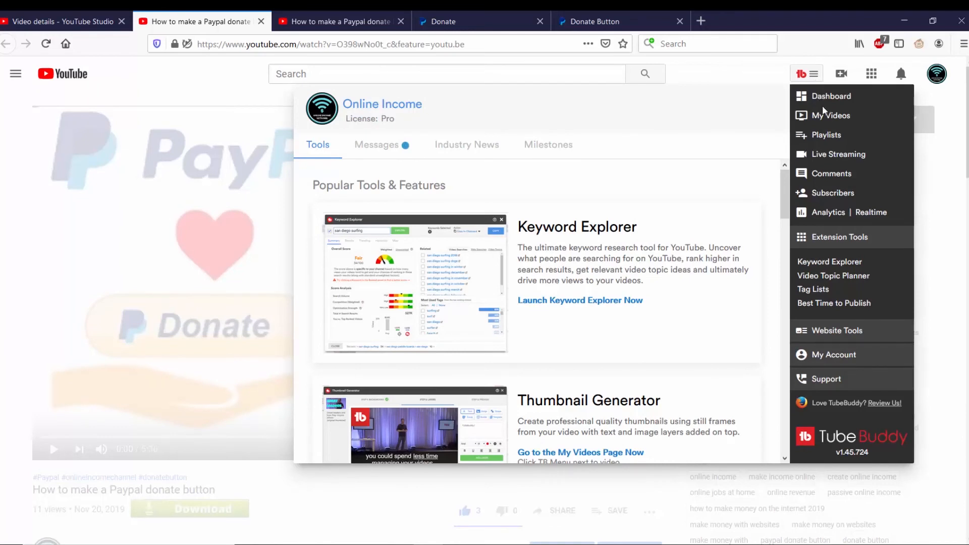
mouse_move(834, 402)
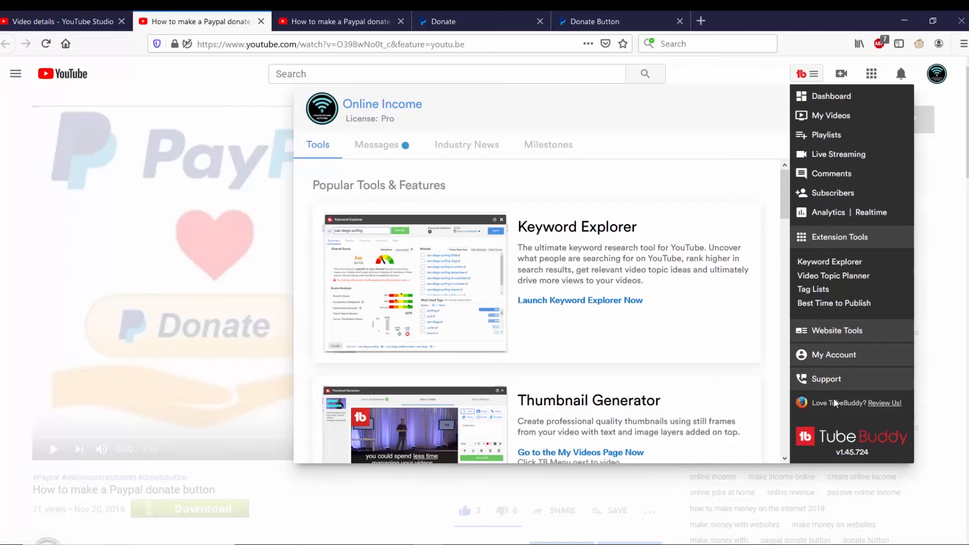
mouse_move(818, 116)
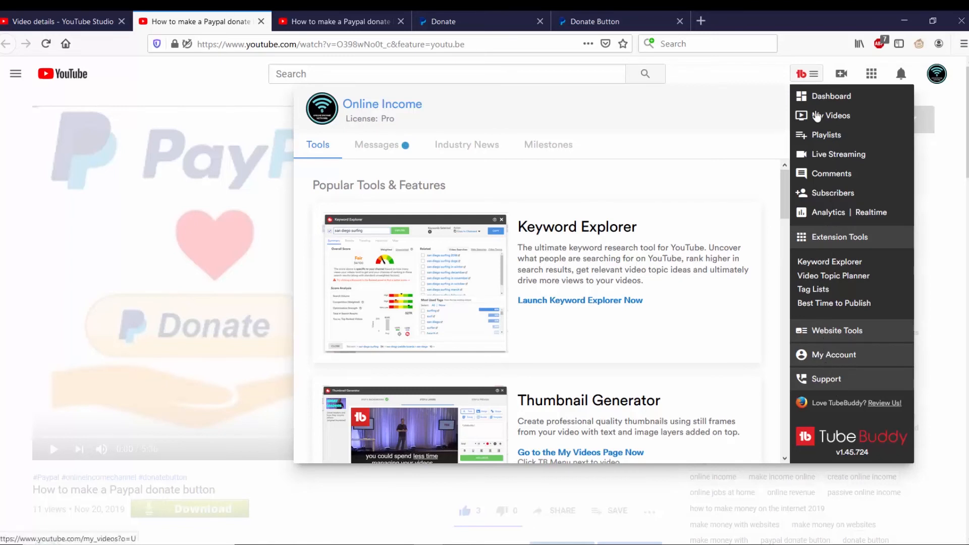